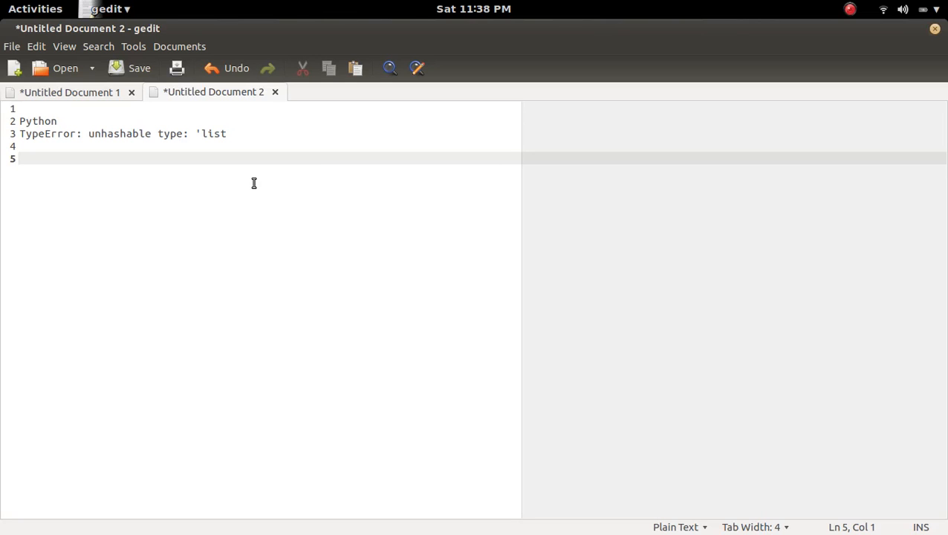
# Switch from the gedit TypeError notes to the Activities overview of open windows
pyautogui.click(35, 9)
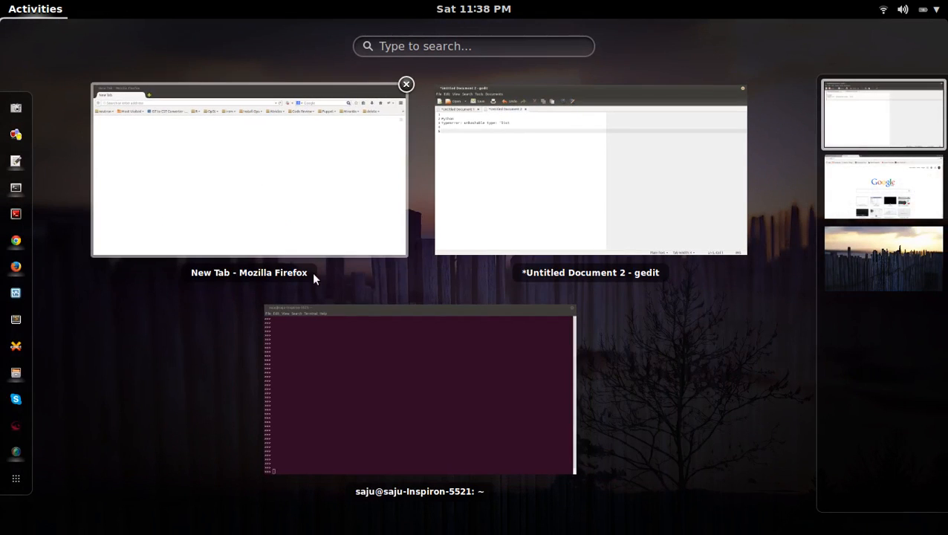
# In the Python shell, create empty dictionary d and set d['name'] = 'sam'
pyautogui.click(418, 390)
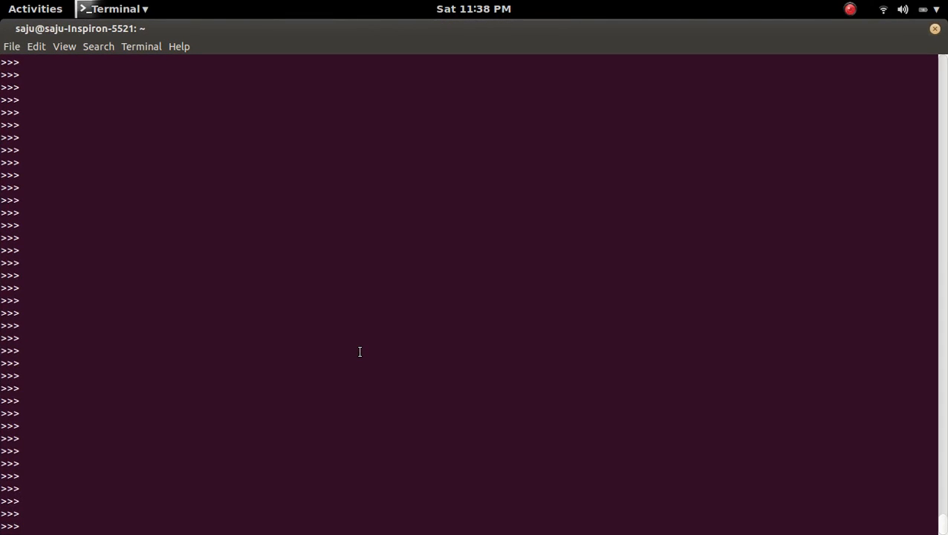
pyautogui.write('d = {')
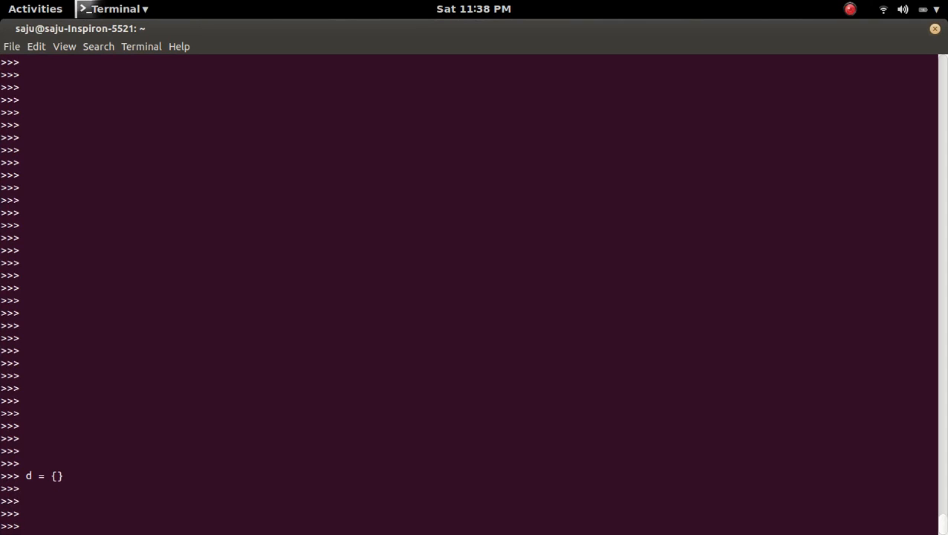
pyautogui.write('d[]')
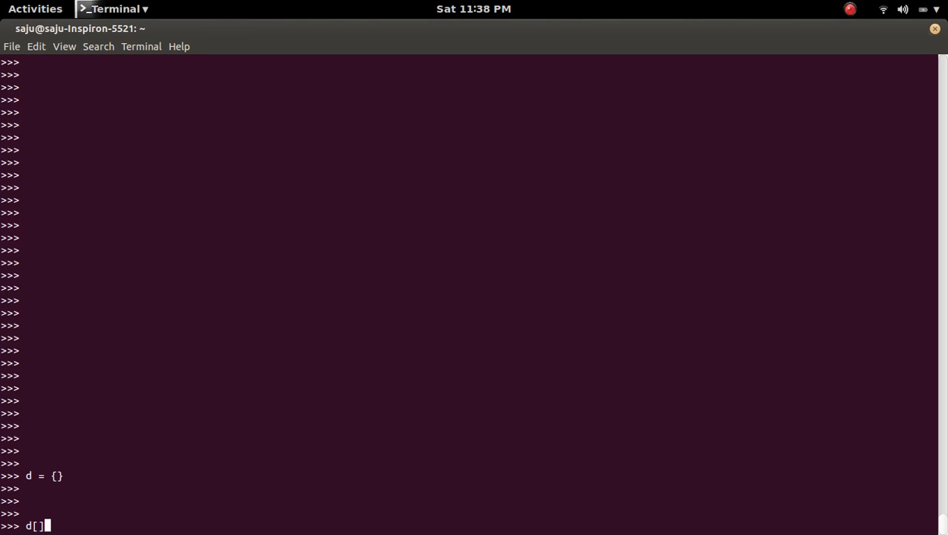
pyautogui.press('BackSpace')
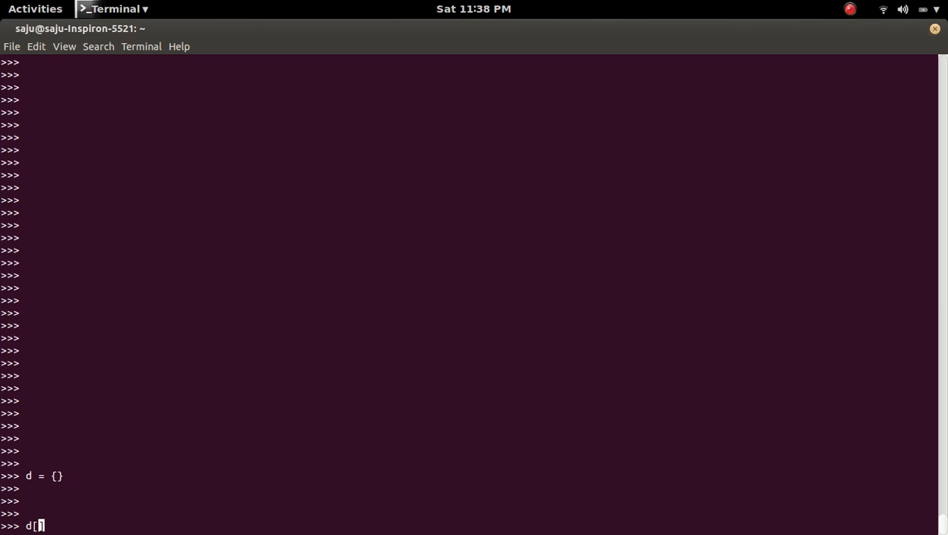
pyautogui.write("'name'] =")
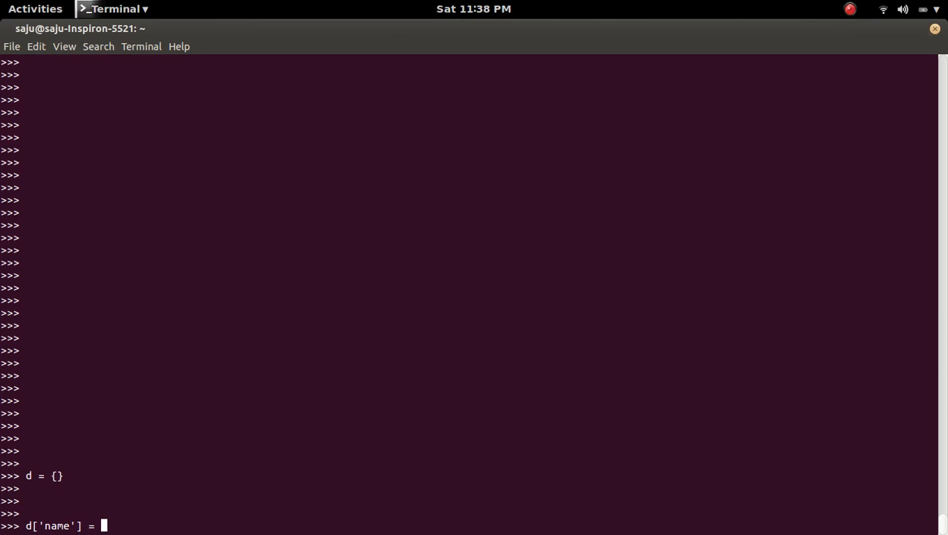
pyautogui.write("'sam")
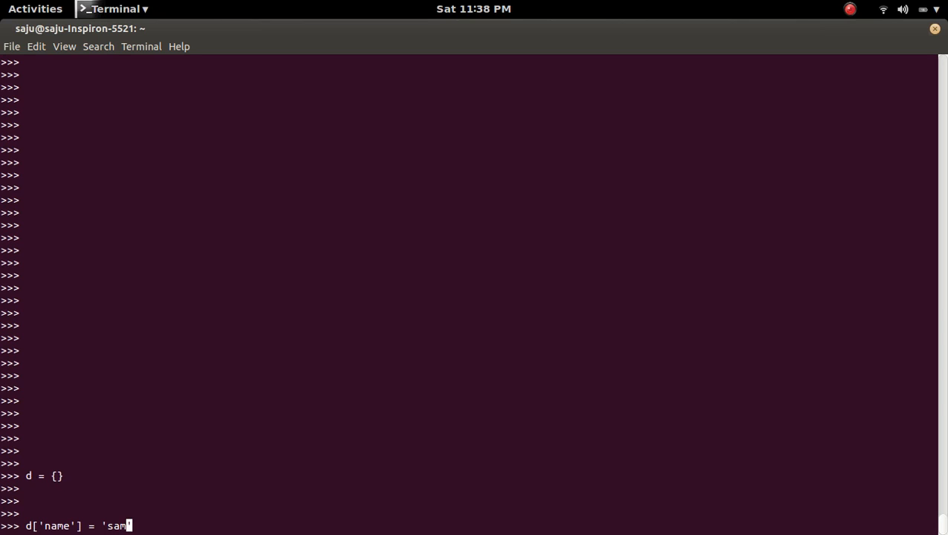
pyautogui.press('Return')
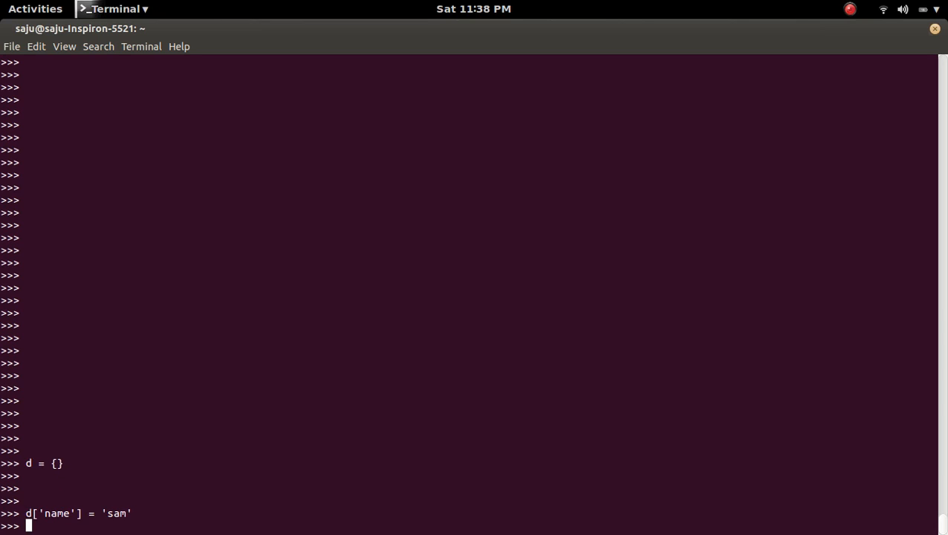
# Store 5 under the integer key 2 with d[2] = 5
pyautogui.write('d[]')
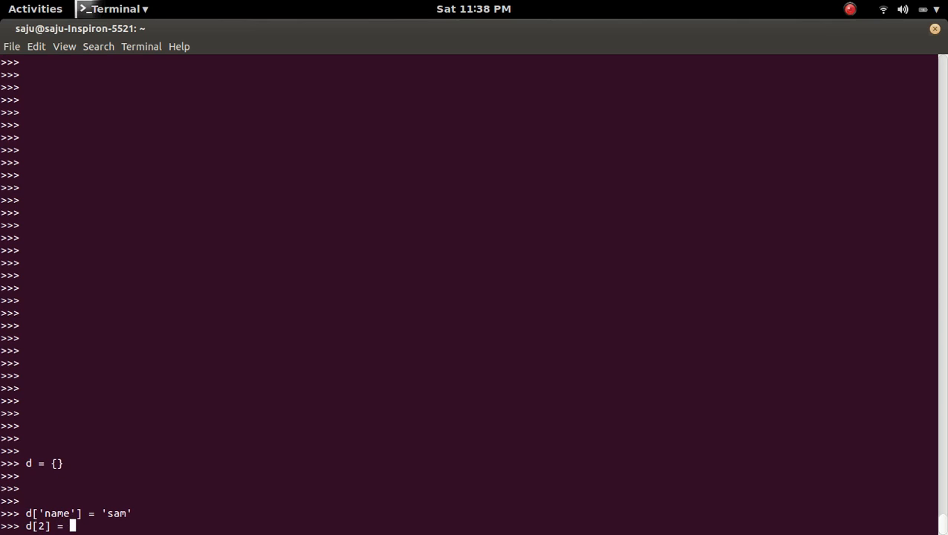
pyautogui.write('5')
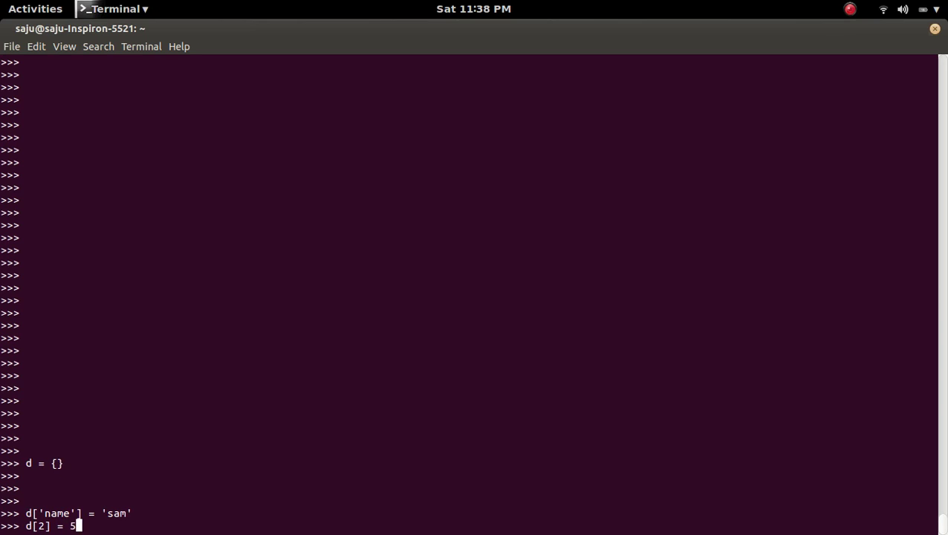
pyautogui.press('Return')
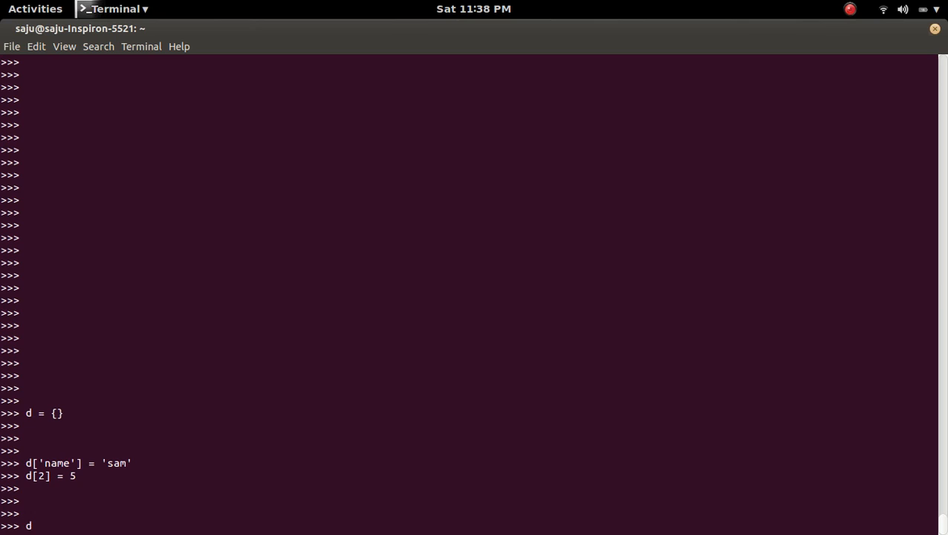
# Print d as {2: 5, 'name': 'sam'}, then run d[(1,2)] = 6
pyautogui.press('Return')
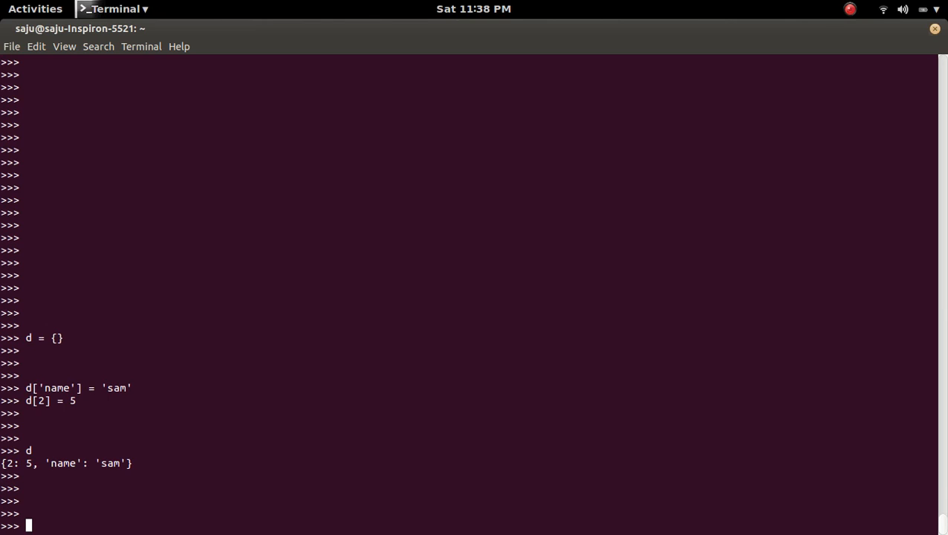
pyautogui.write('d')
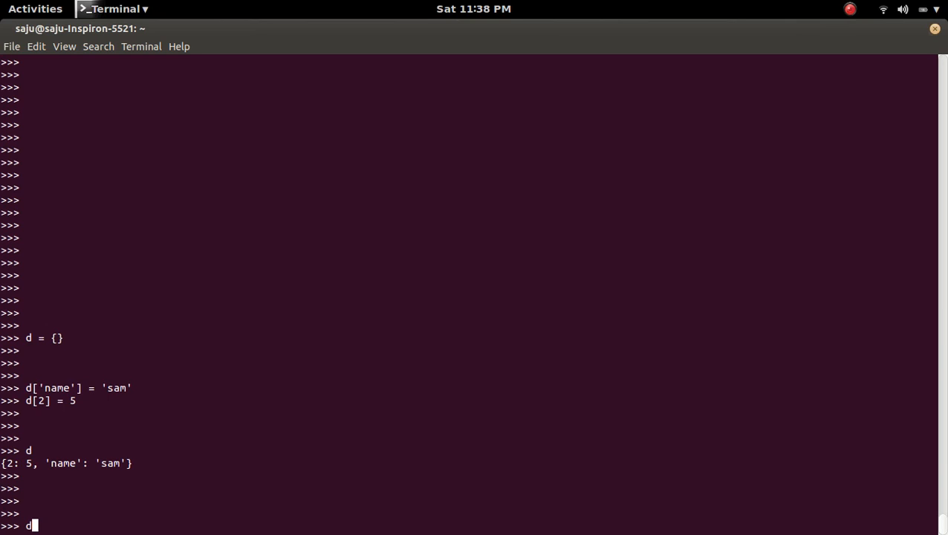
pyautogui.write('[]')
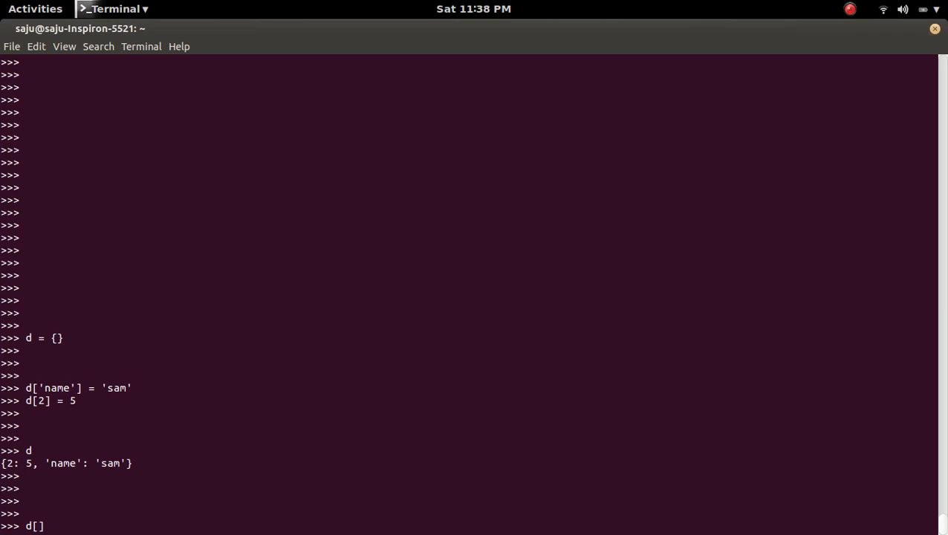
pyautogui.write('()')
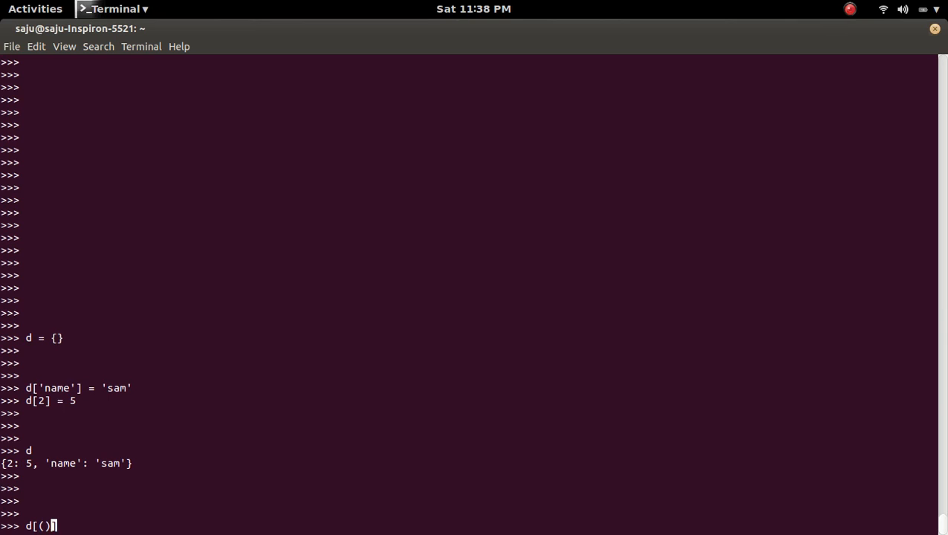
pyautogui.write('1,2')
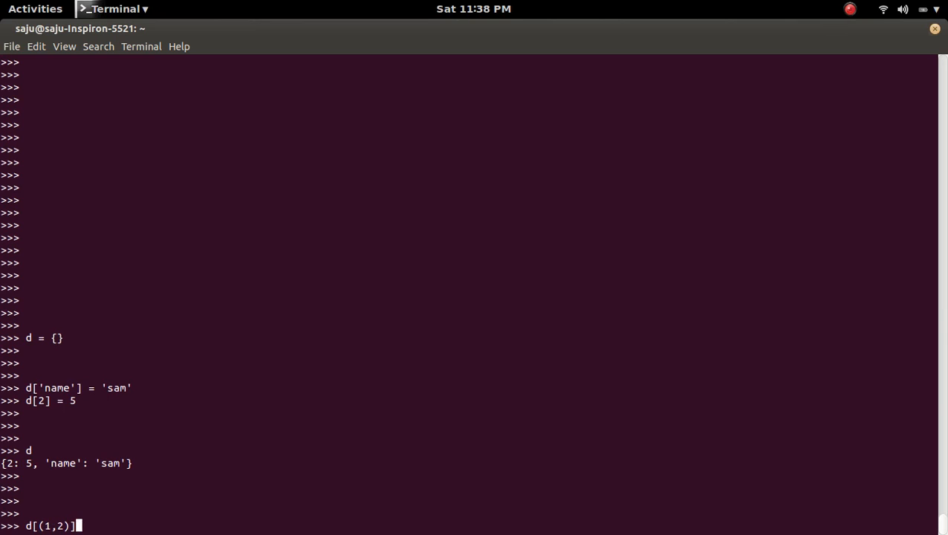
pyautogui.write('=')
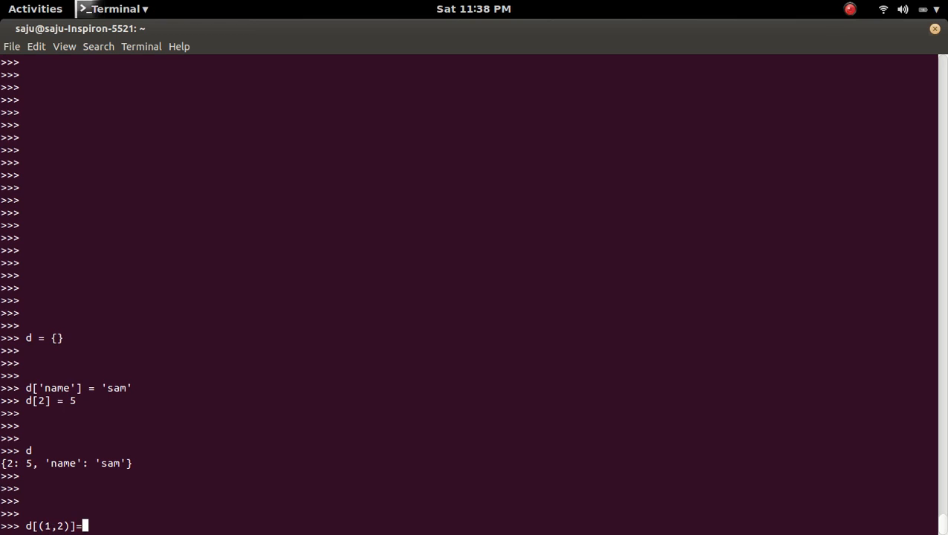
pyautogui.press('Return')
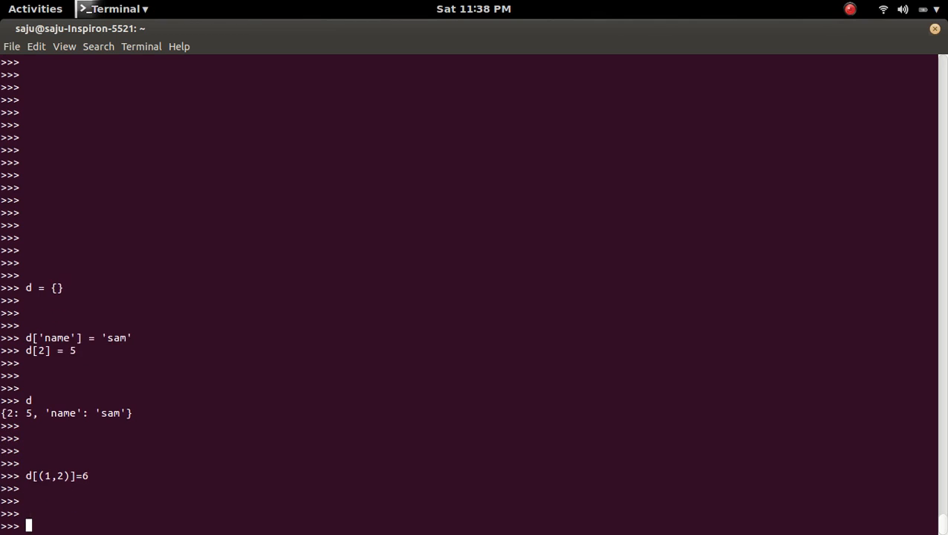
# Print d showing {(1, 2): 6, 2: 5, 'name': 'sam'} and start typing d[[1,2]] =
pyautogui.press('Return')
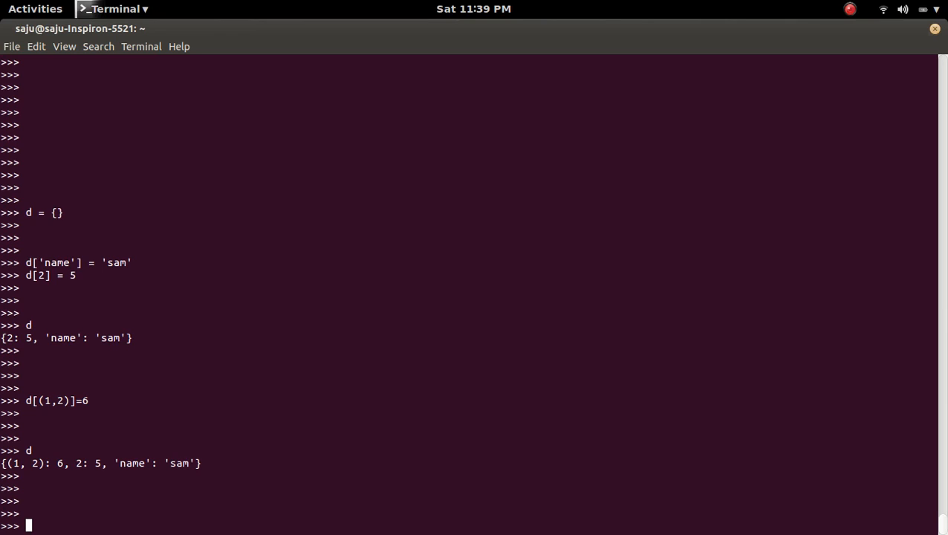
pyautogui.write('d[]')
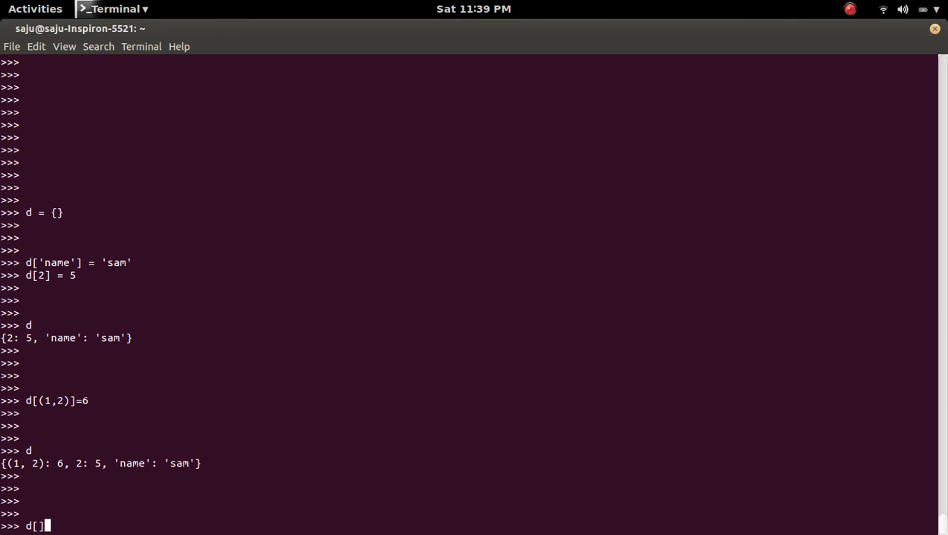
pyautogui.write('[')
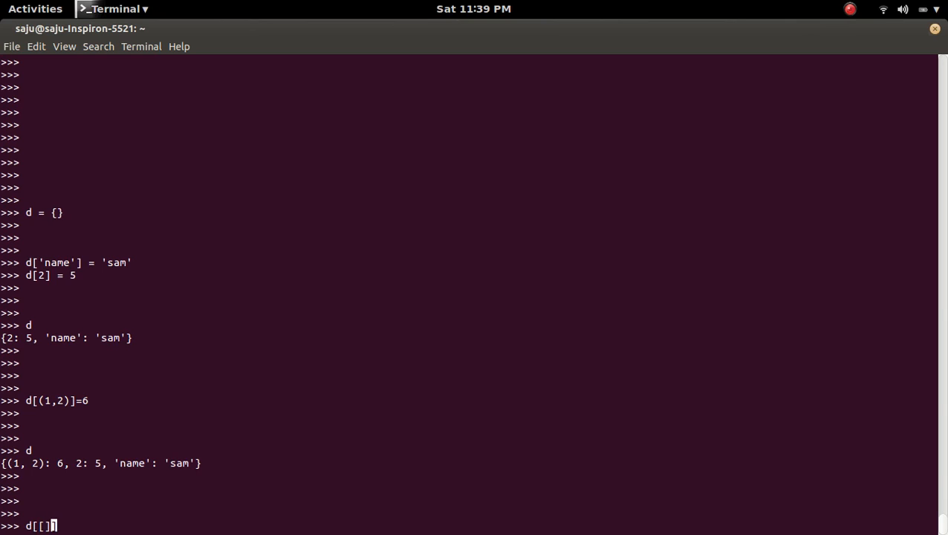
pyautogui.write('1,2')
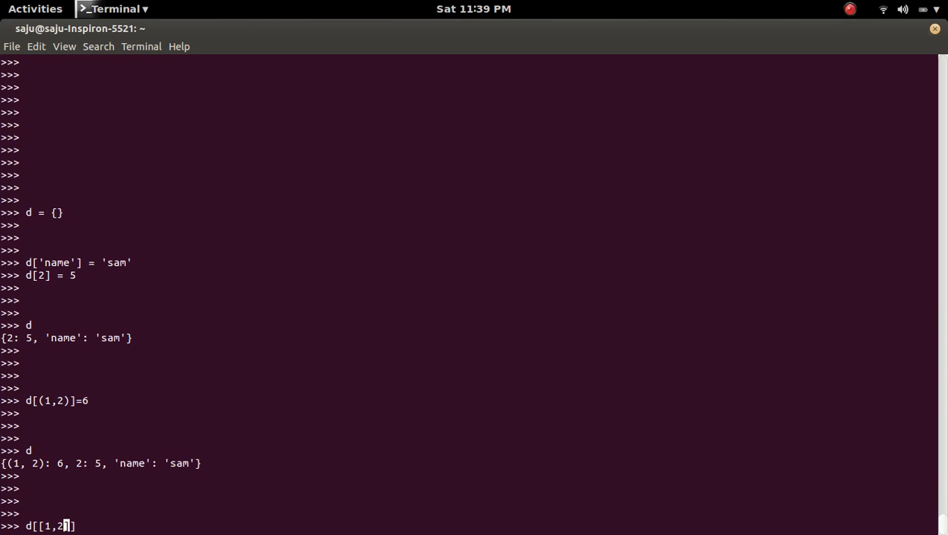
pyautogui.write('=')
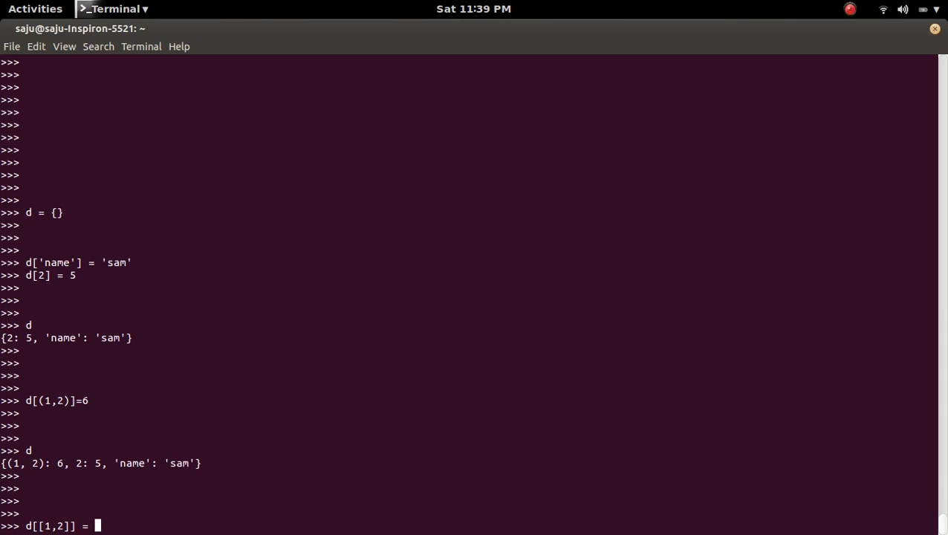
# Run d[[1,2]] = 9 and view the resulting TypeError: unhashable type: 'list'
pyautogui.press('Return')
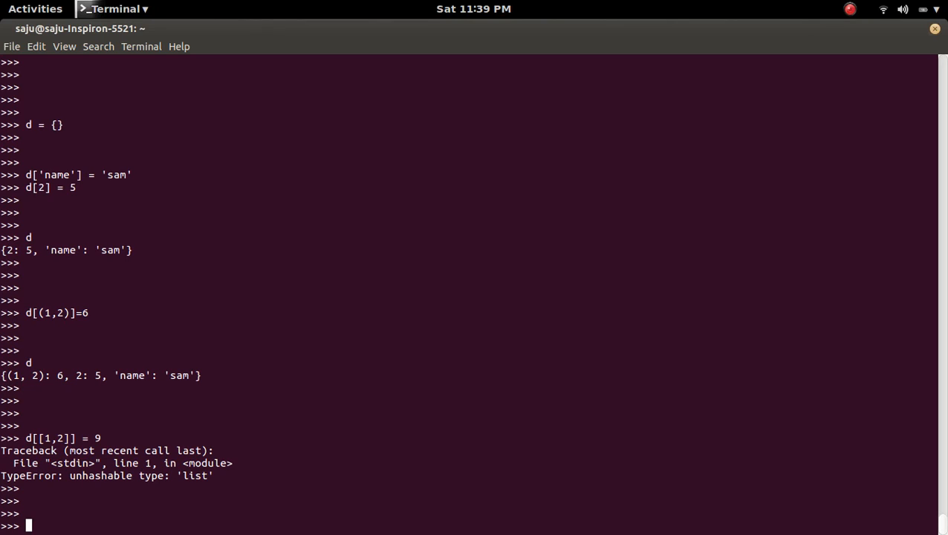
pyautogui.moveTo(204, 421)
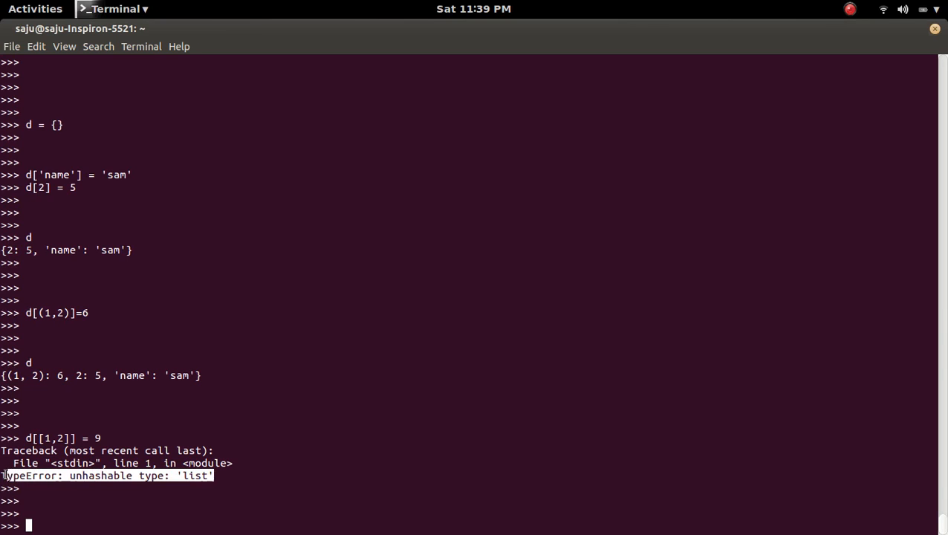
pyautogui.moveTo(306, 383)
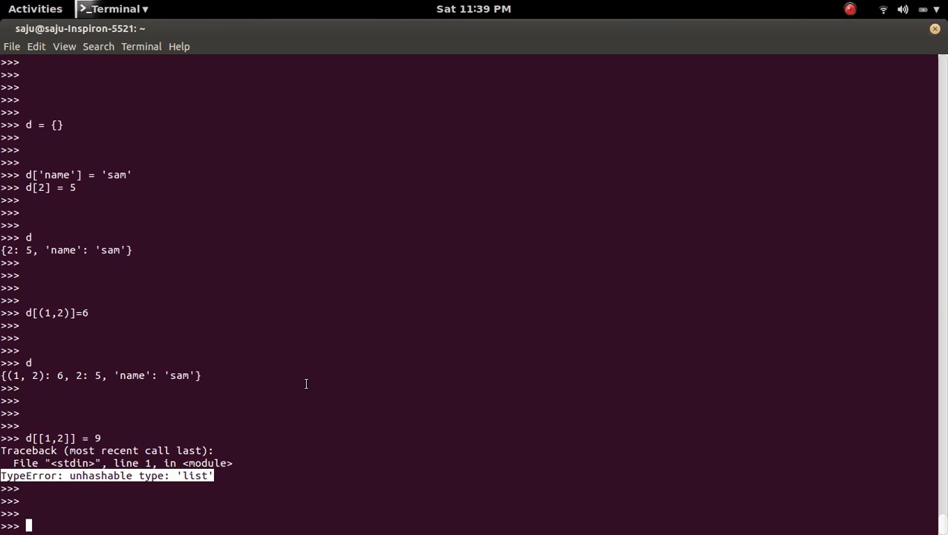
pyautogui.scroll(-3)
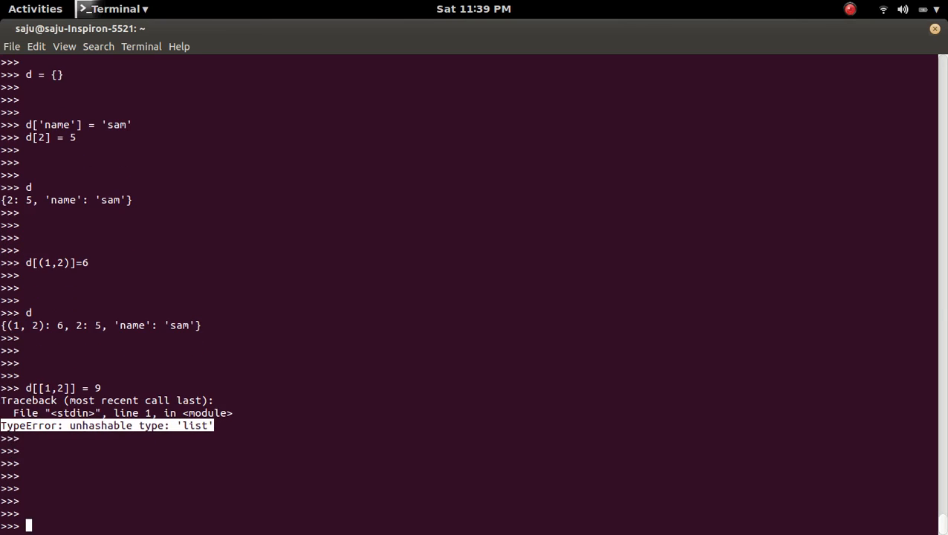